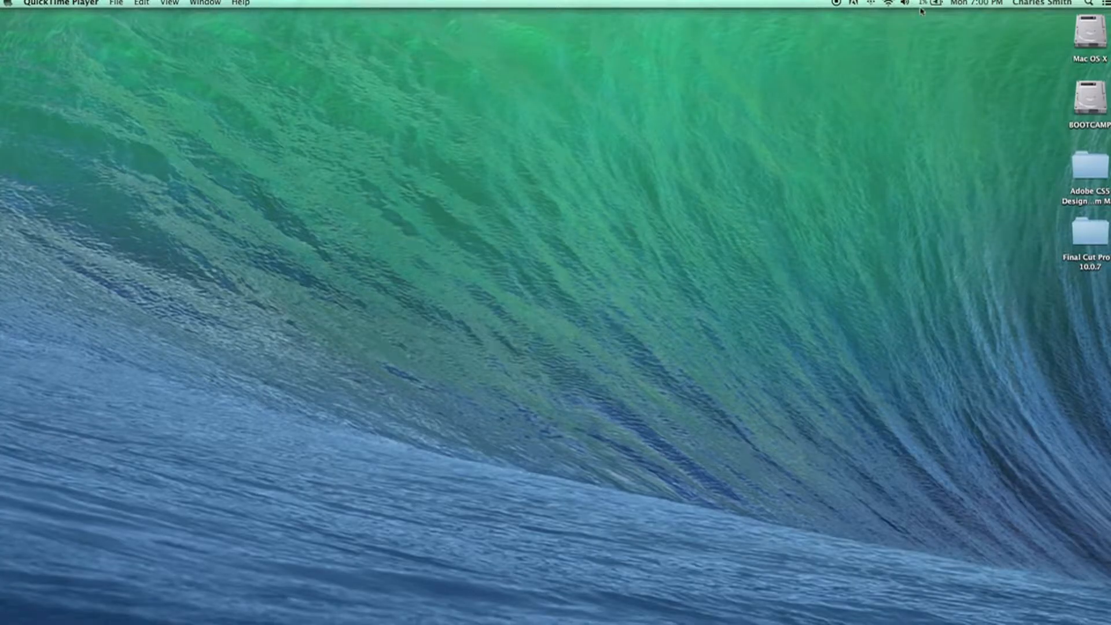
# - Bring Safari forward showing the YouTube page for Pharrell Williams – Happy (12AM)
pyautogui.click(931, 2)
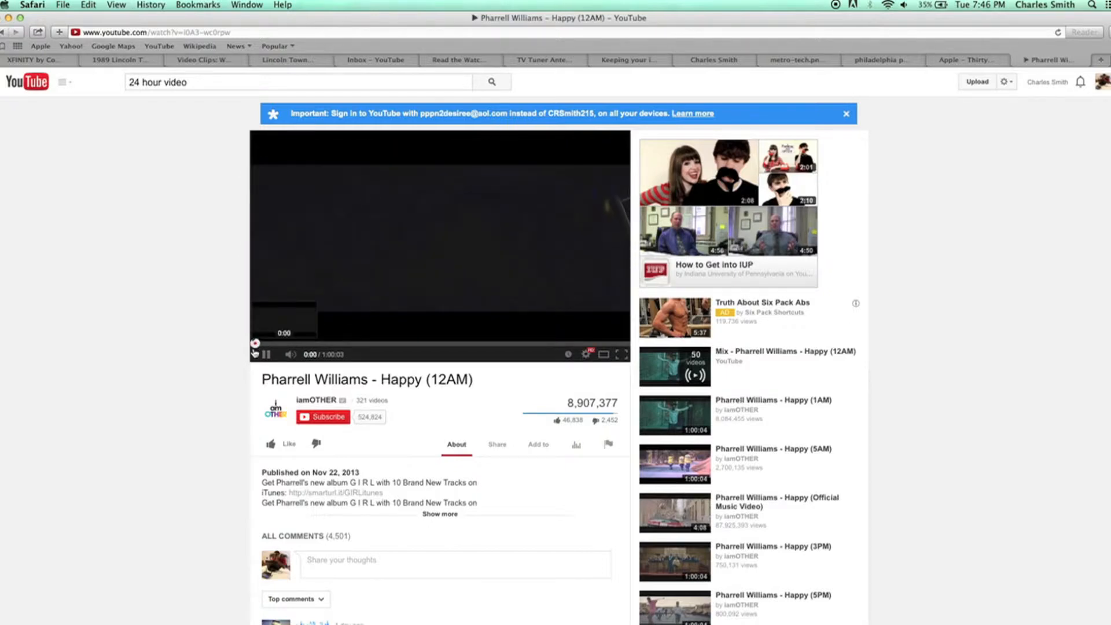
# - Switch to iMovie and show all open windows in Mission Control
pyautogui.click(268, 354)
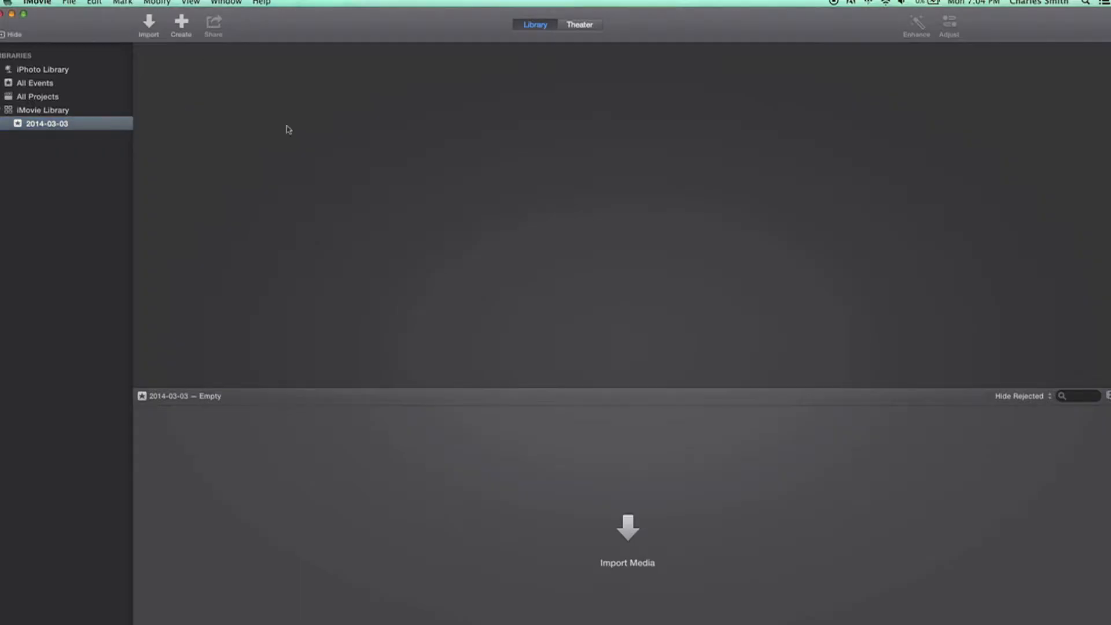
pyautogui.press('mission_control')
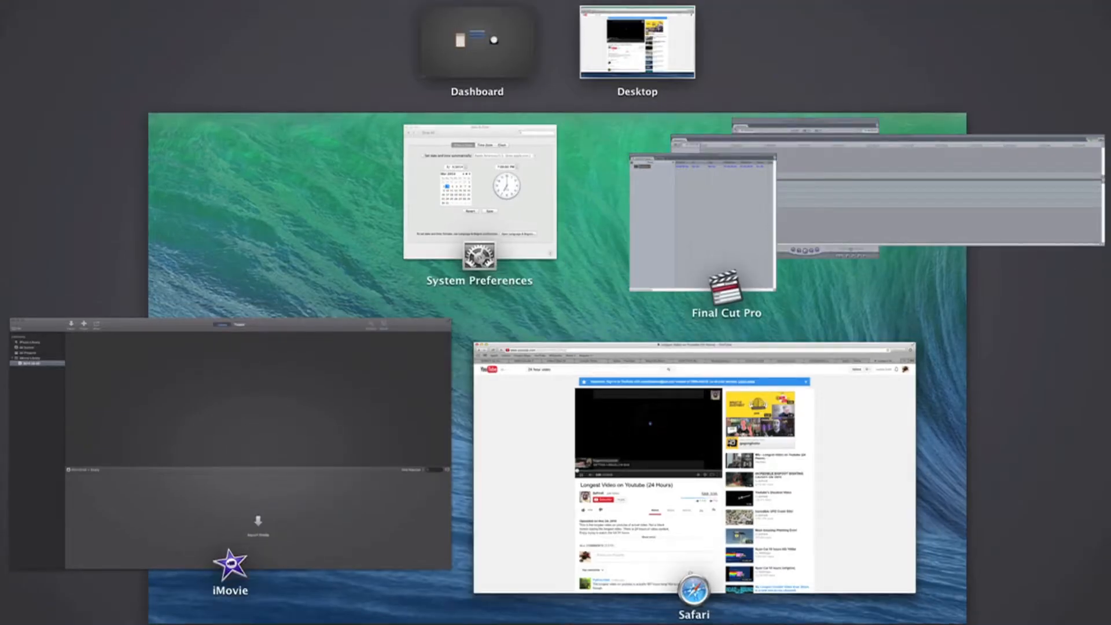
# - Choose the Desktop space to dismiss Mission Control
pyautogui.click(693, 588)
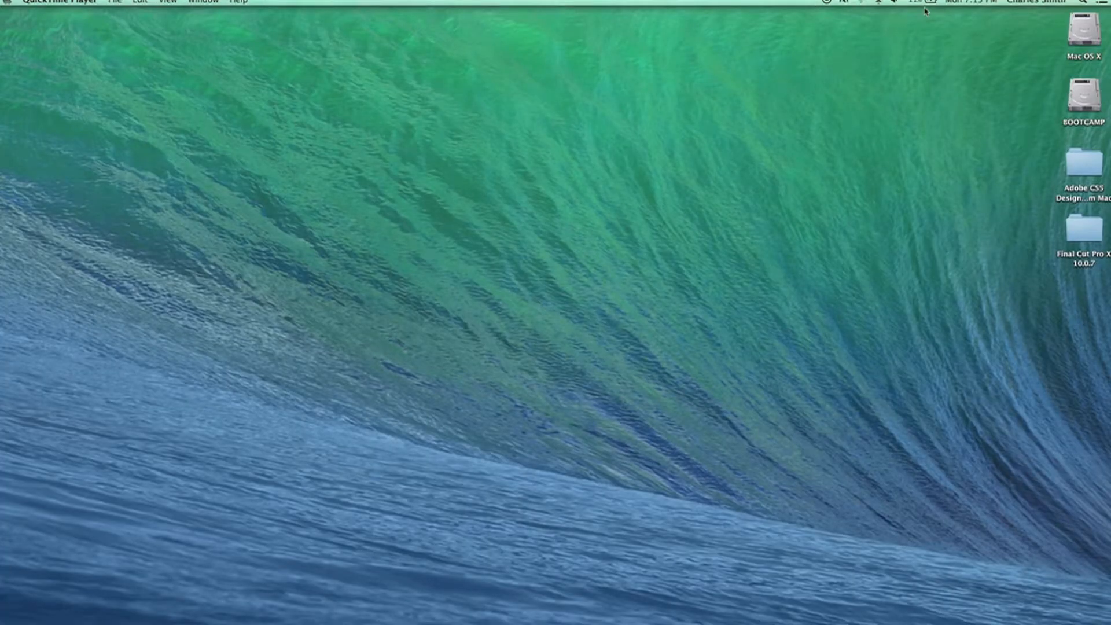
# - Show the menu bar battery status: 35%, 11:04 until full on power adapter
pyautogui.click(922, 1)
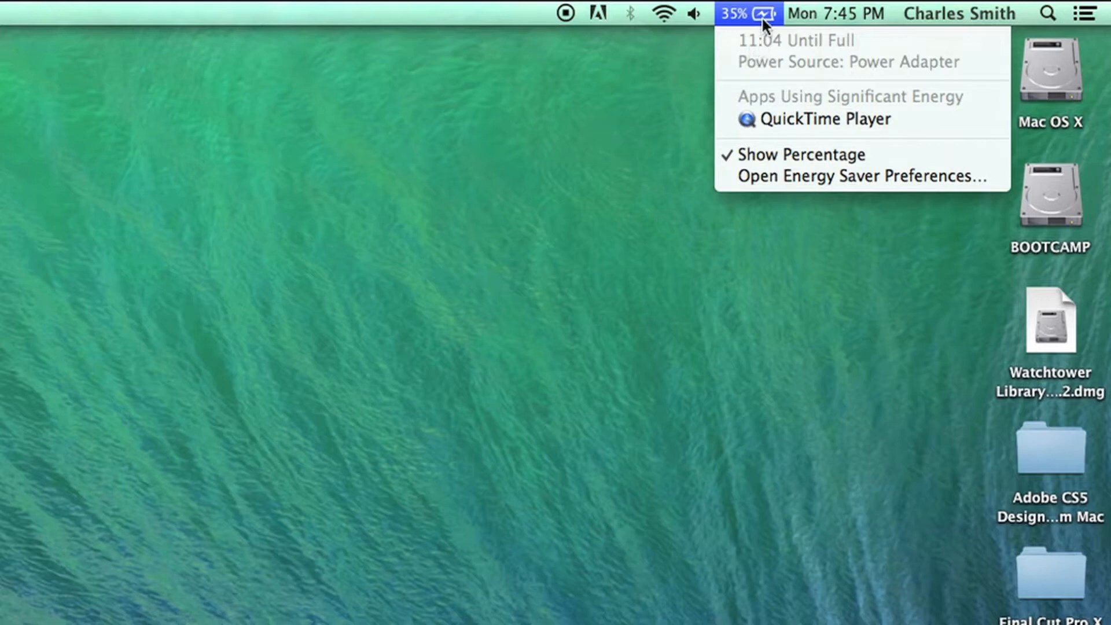
pyautogui.moveTo(755, 8)
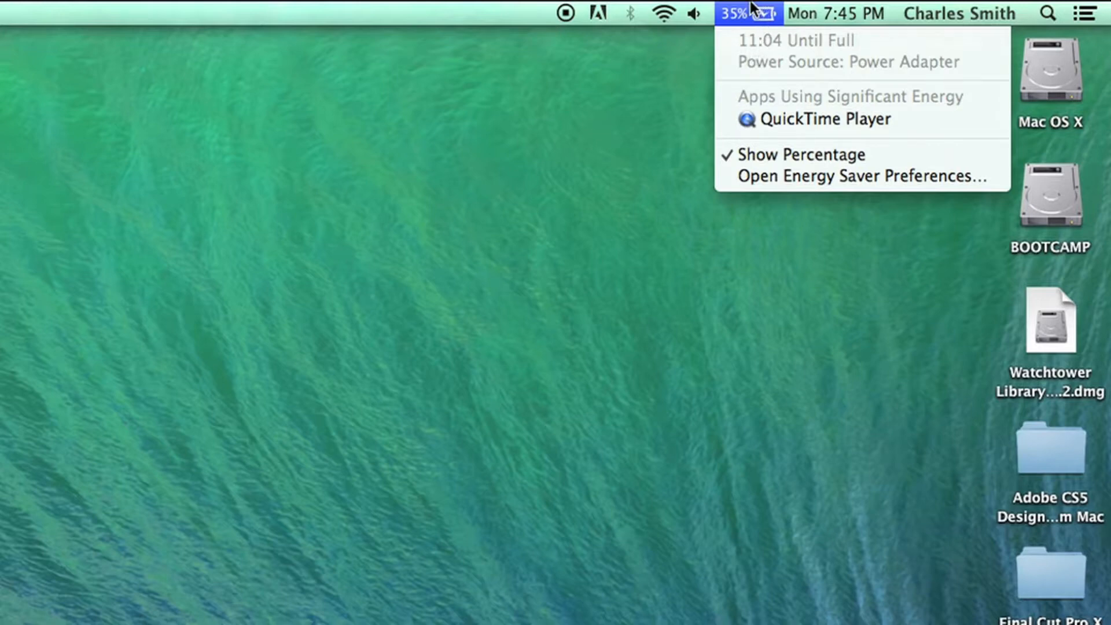